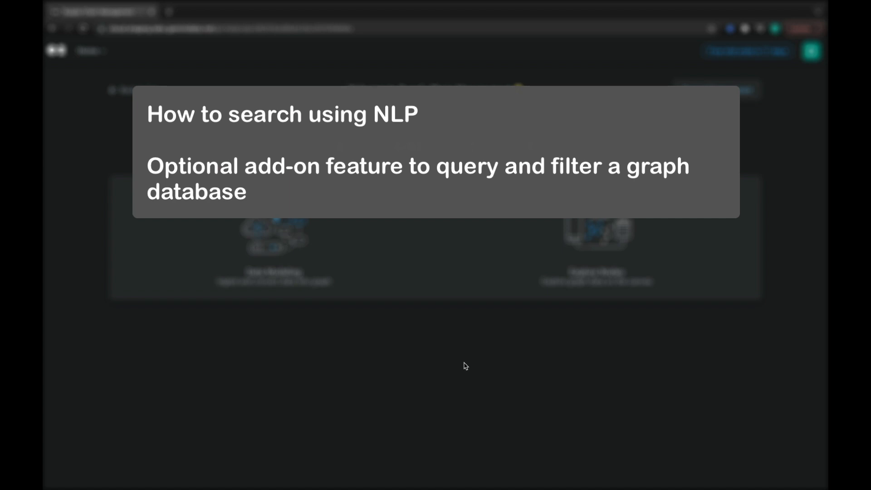
pyautogui.moveTo(468, 363)
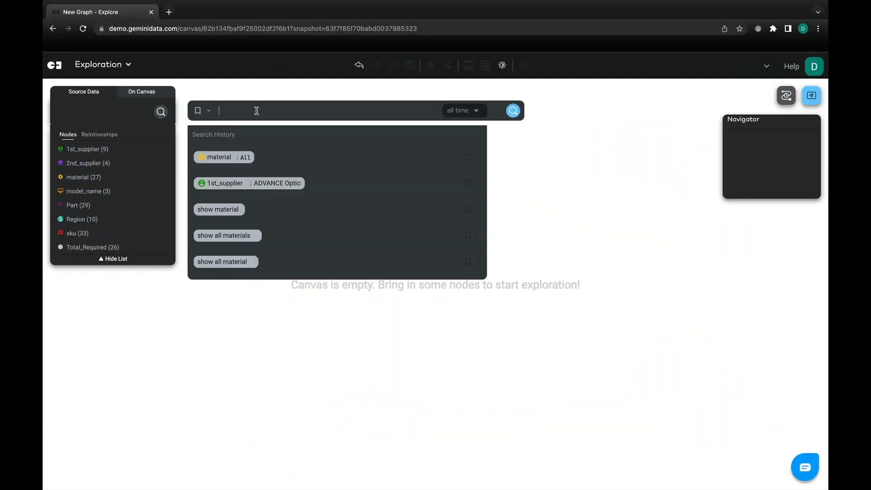
# Run the natural-language query 'show materials' to load material nodes onto the canvas
pyautogui.write('show materials')
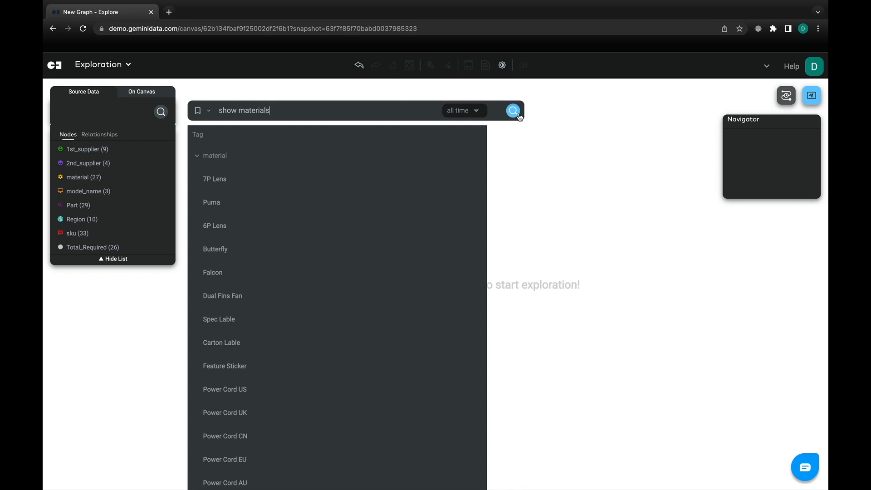
pyautogui.click(512, 110)
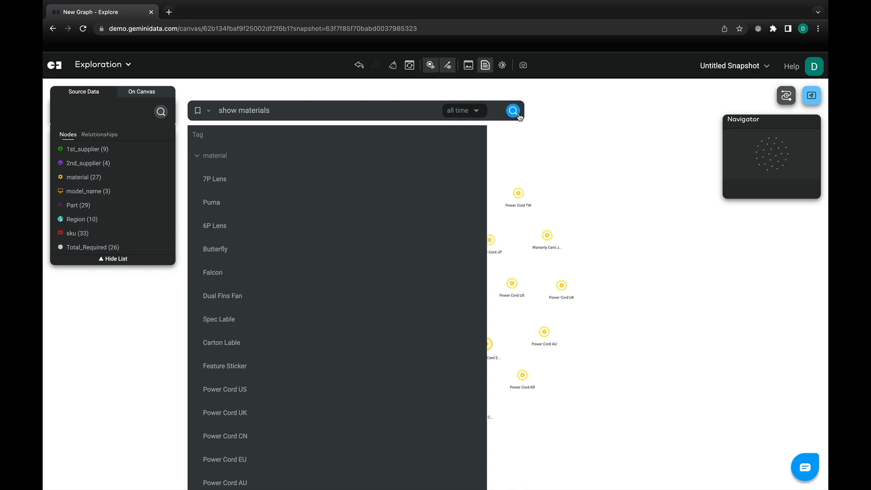
pyautogui.click(512, 110)
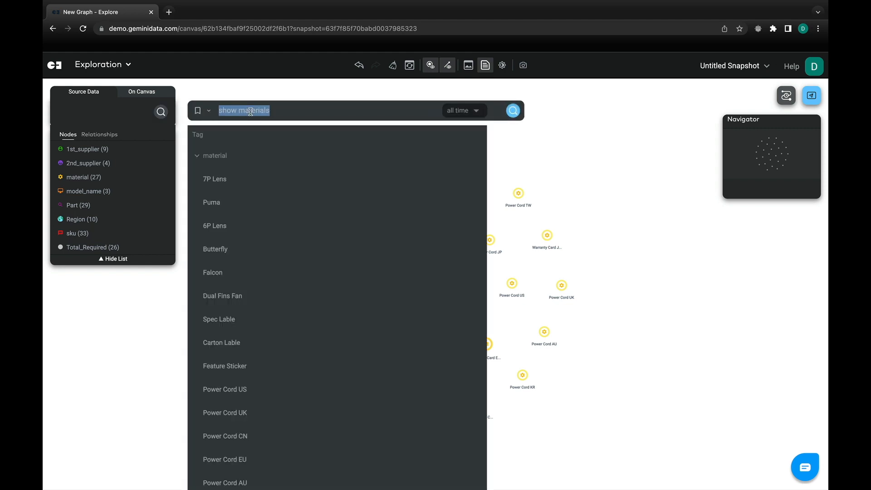
# Try a 'select materials with inventory between' filter query, then clear the canvas
pyautogui.write('select materials with i')
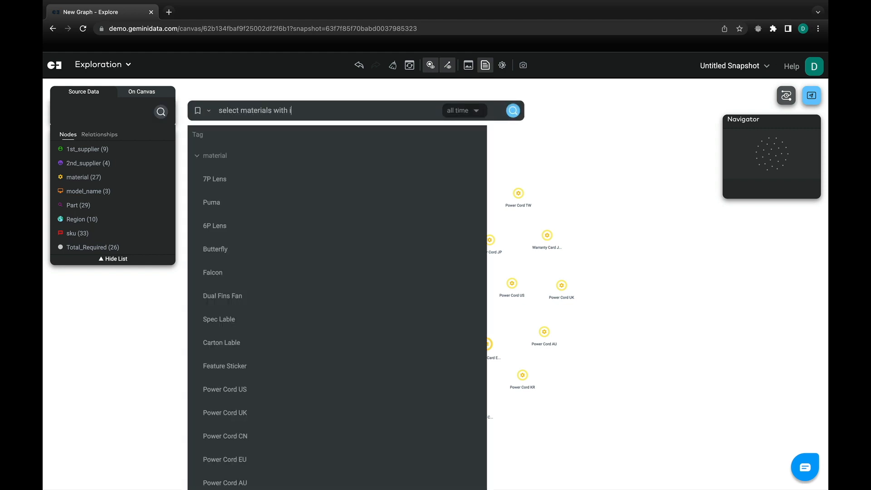
pyautogui.write('nventory betw')
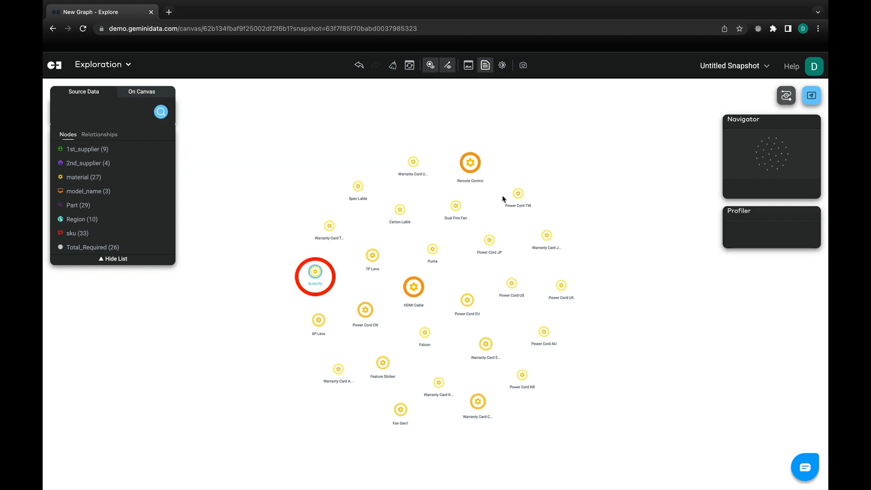
pyautogui.click(315, 272)
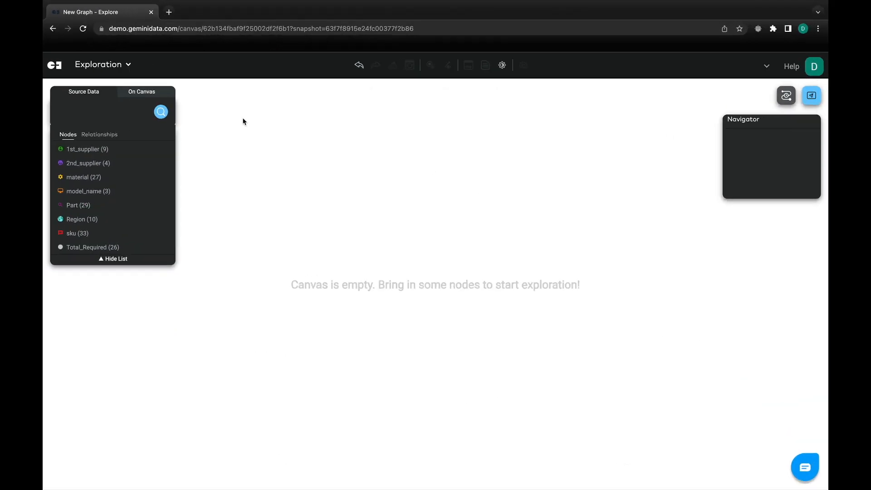
# Run 'show parts supplied by Owl's Digital Printing' to load the supplier and its 15 parts
pyautogui.write('show parts supplied by')
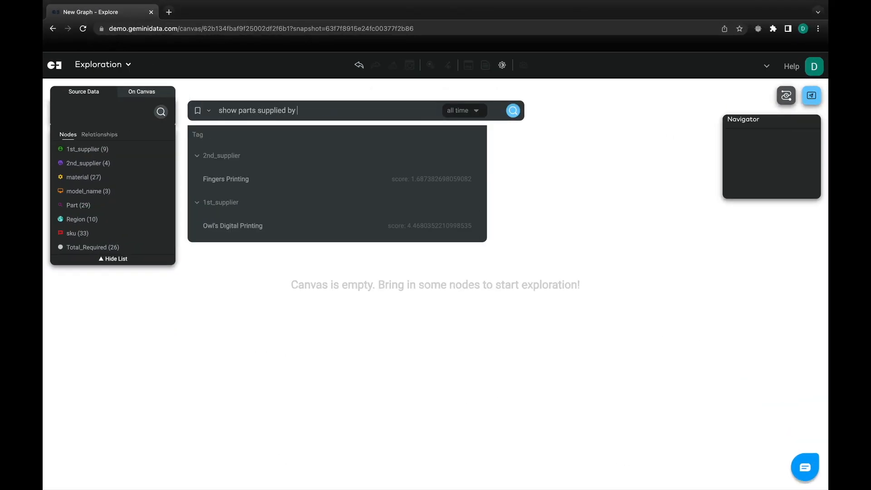
pyautogui.write("Owl's Digital Printing")
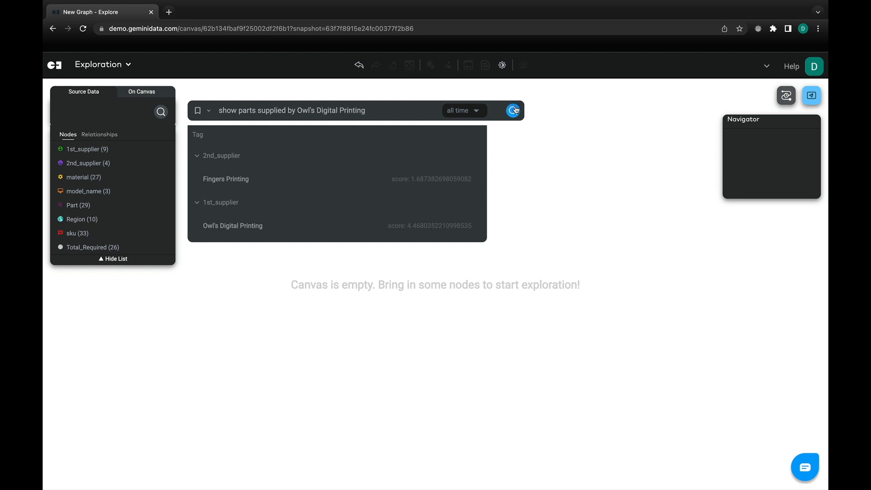
pyautogui.click(513, 110)
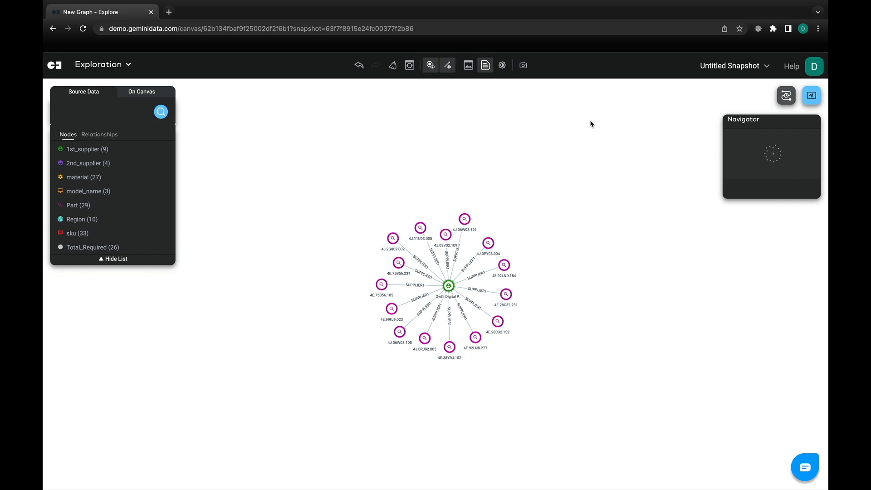
# View the profiles of the Owl's Digital Printing supplier node and part 4E.92LND.184
pyautogui.click(448, 284)
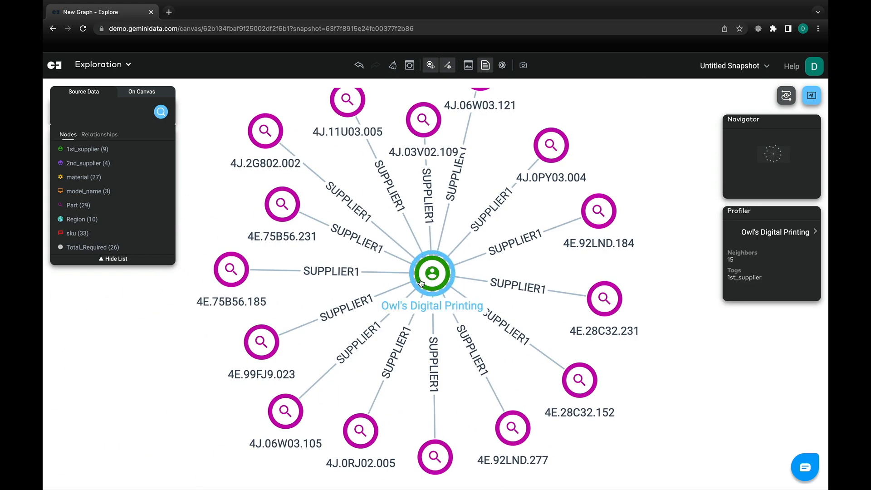
pyautogui.click(599, 210)
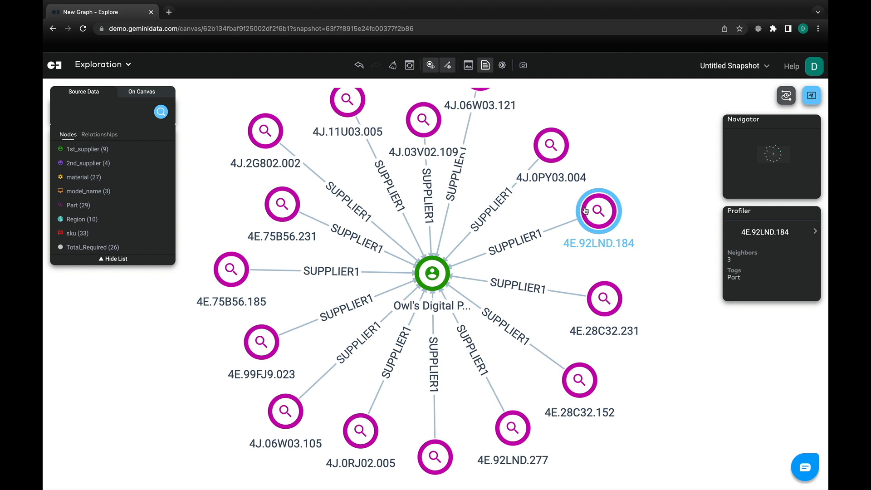